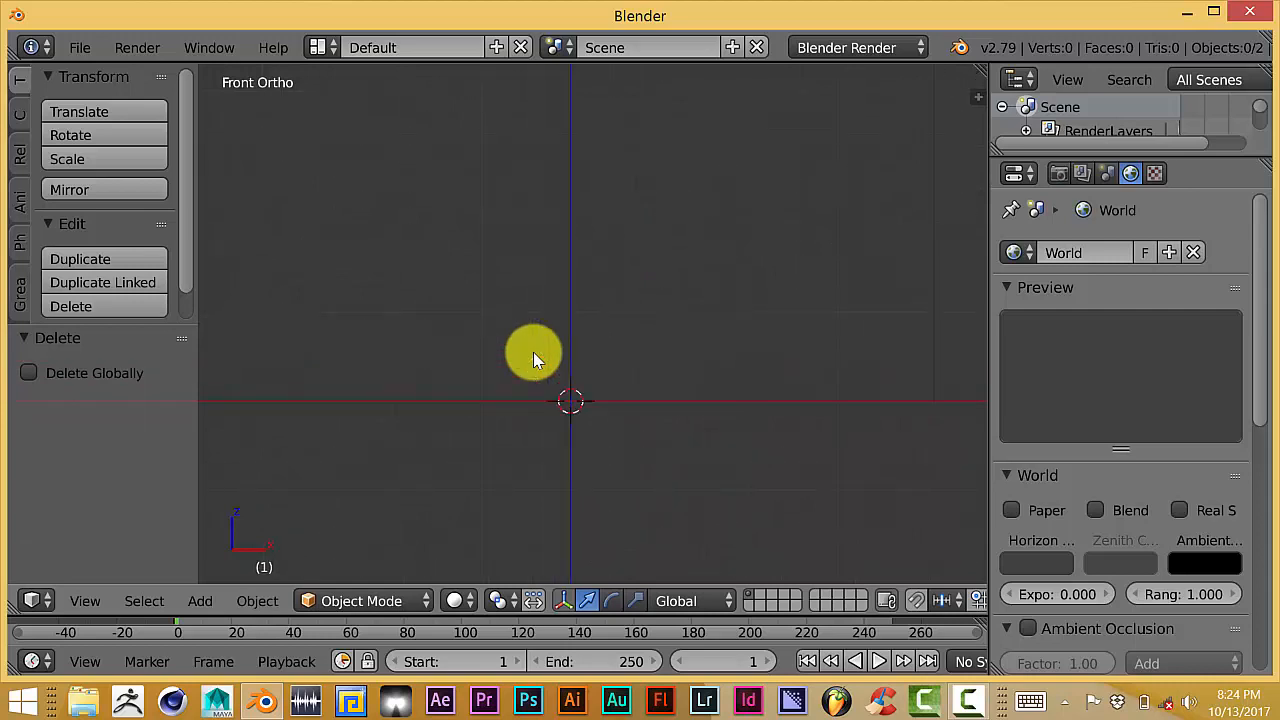
# - Add a Suzanne monkey head mesh to the empty scene from the Add menu
pyautogui.click(199, 600)
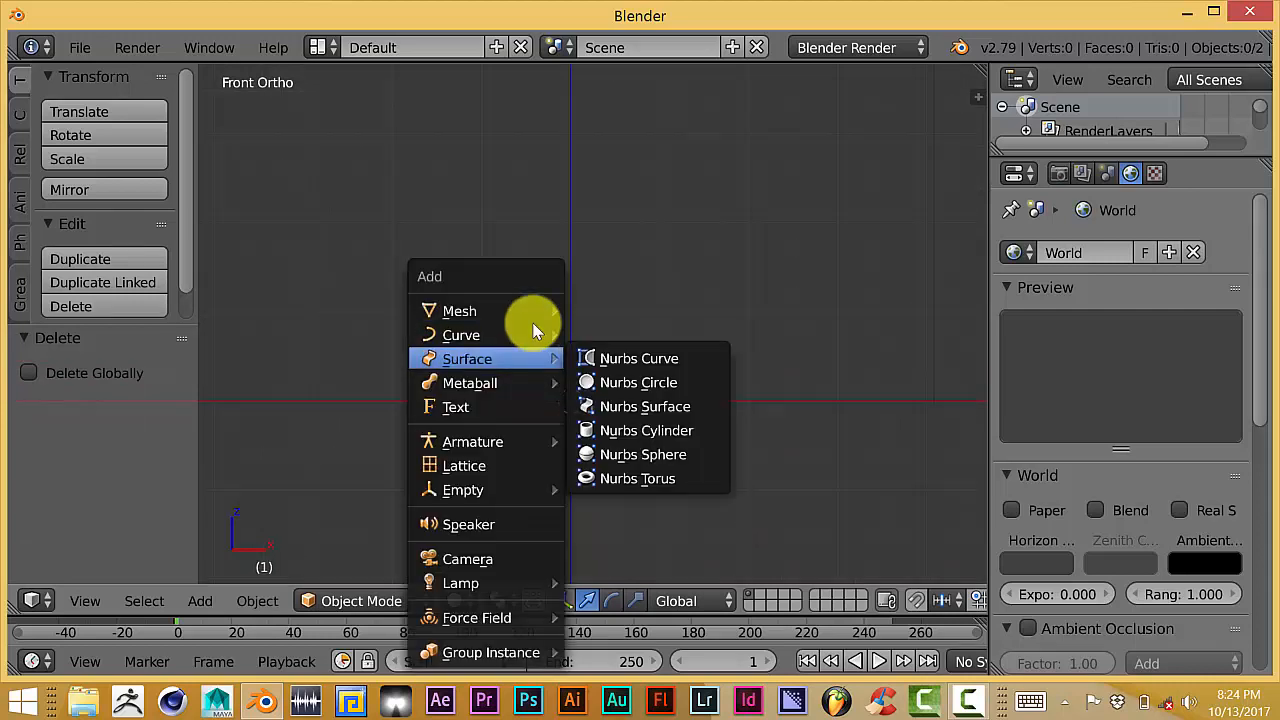
pyautogui.moveTo(460, 311)
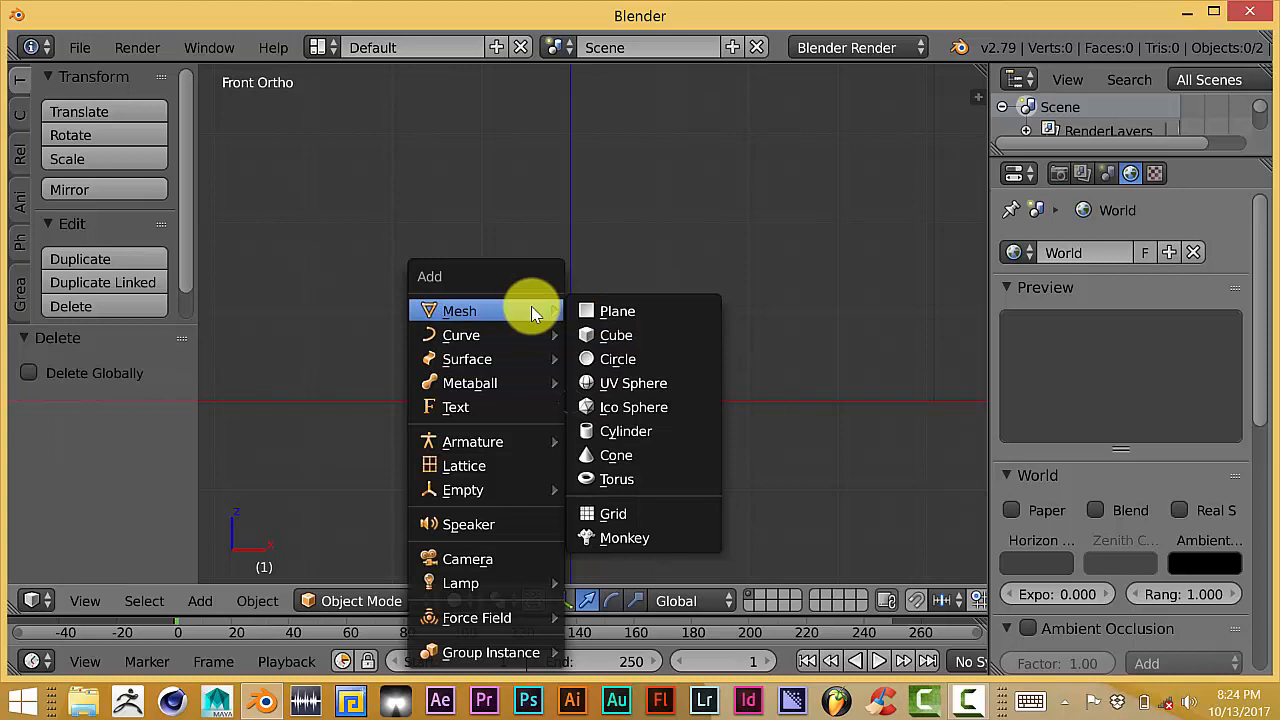
pyautogui.moveTo(624, 538)
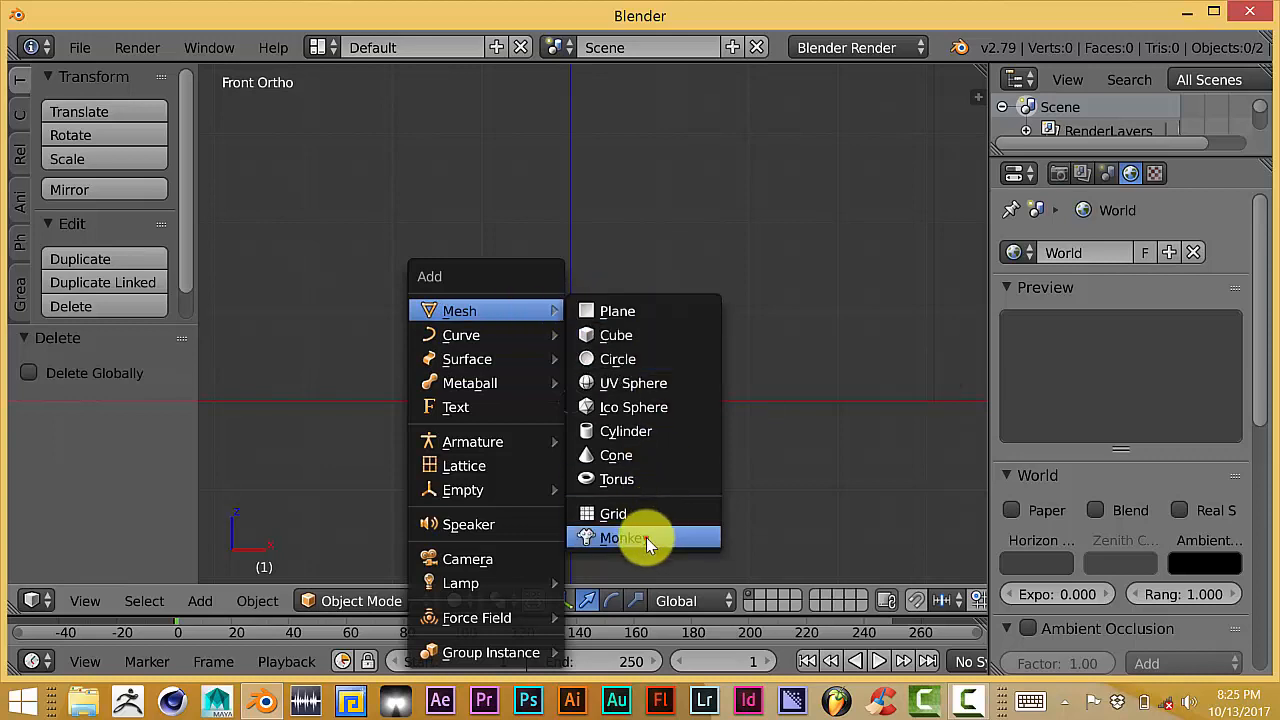
pyautogui.click(624, 538)
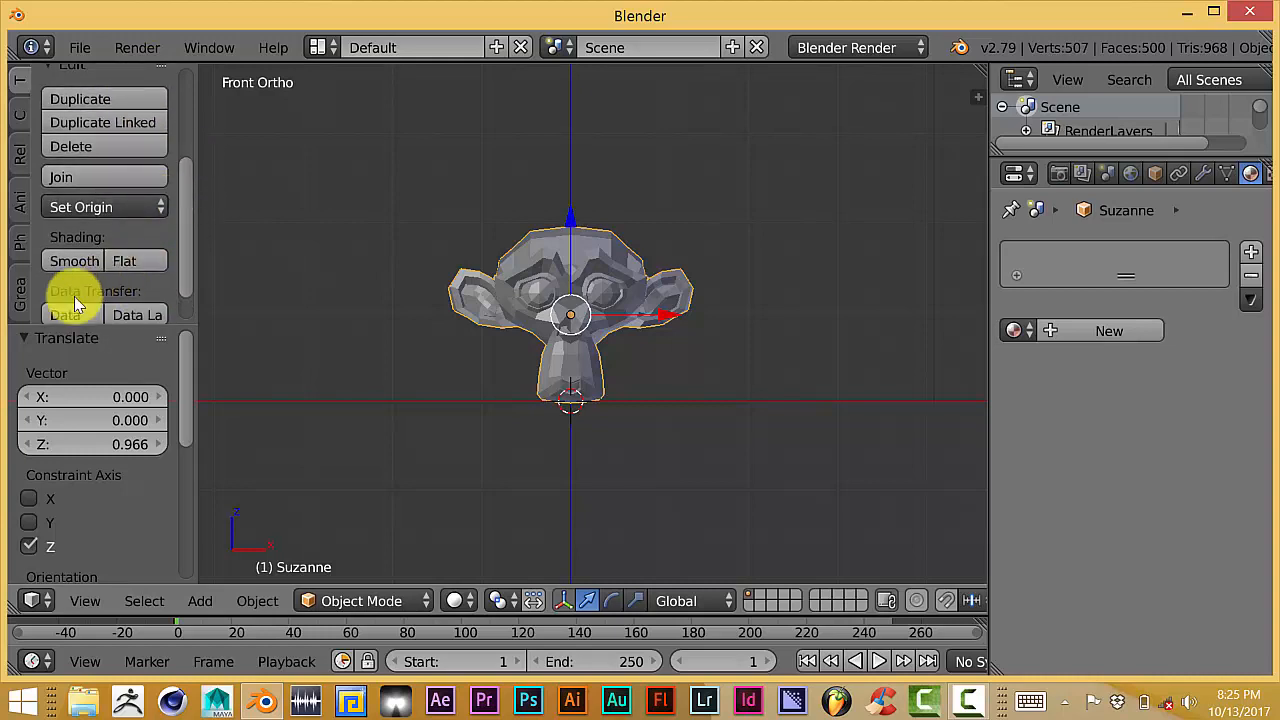
# - Apply Smooth shading to the monkey head so its faces no longer look faceted
pyautogui.click(74, 260)
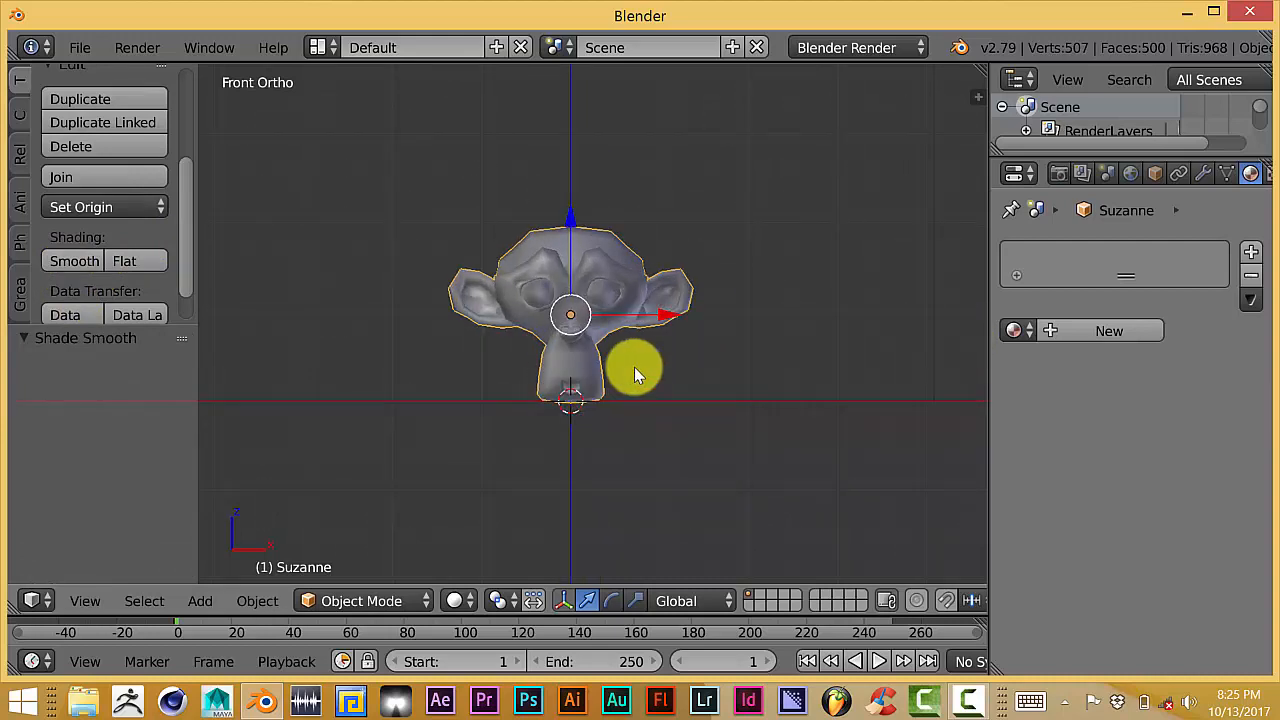
pyautogui.moveTo(635, 375); pyautogui.dragTo(525, 355)
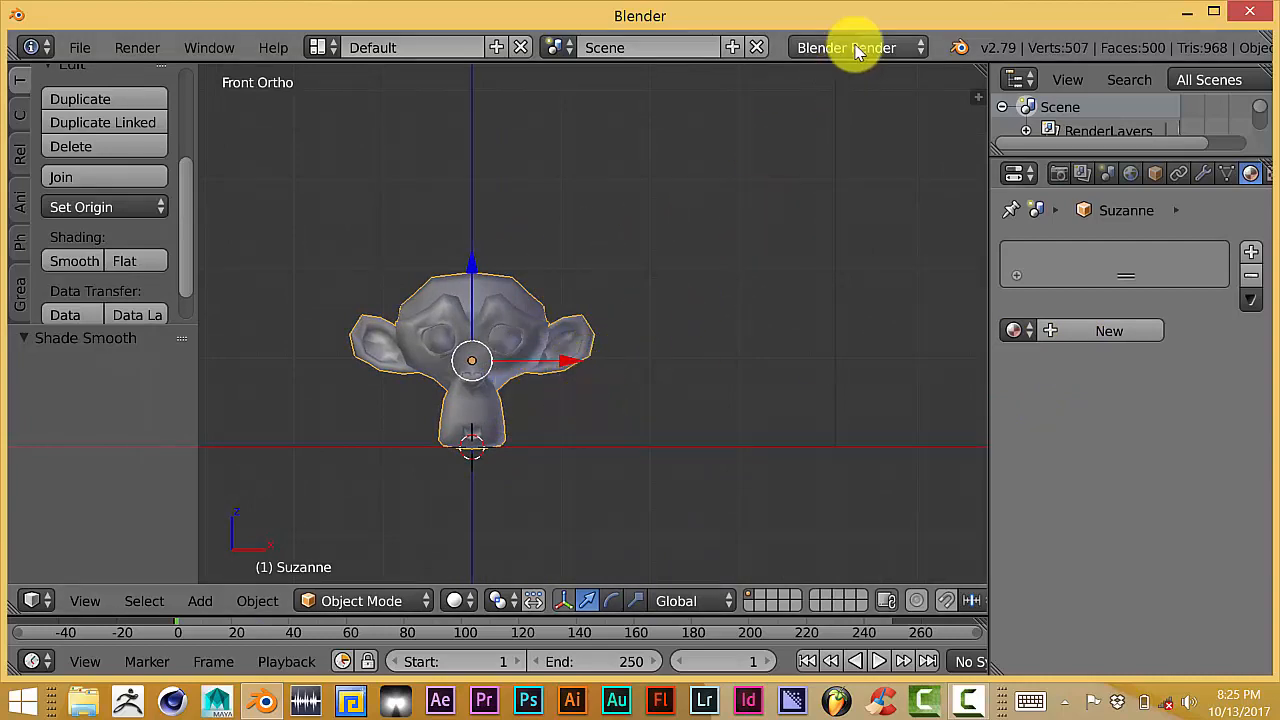
pyautogui.moveTo(855, 47)
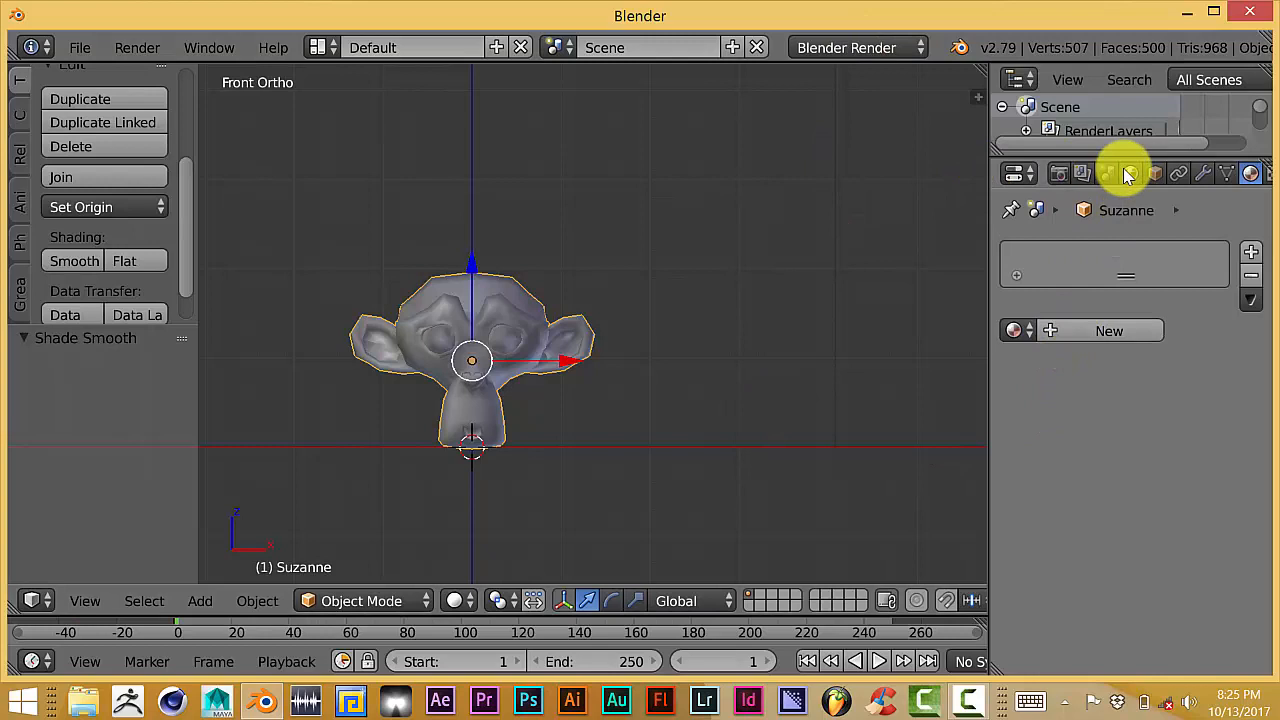
pyautogui.moveTo(1065, 173)
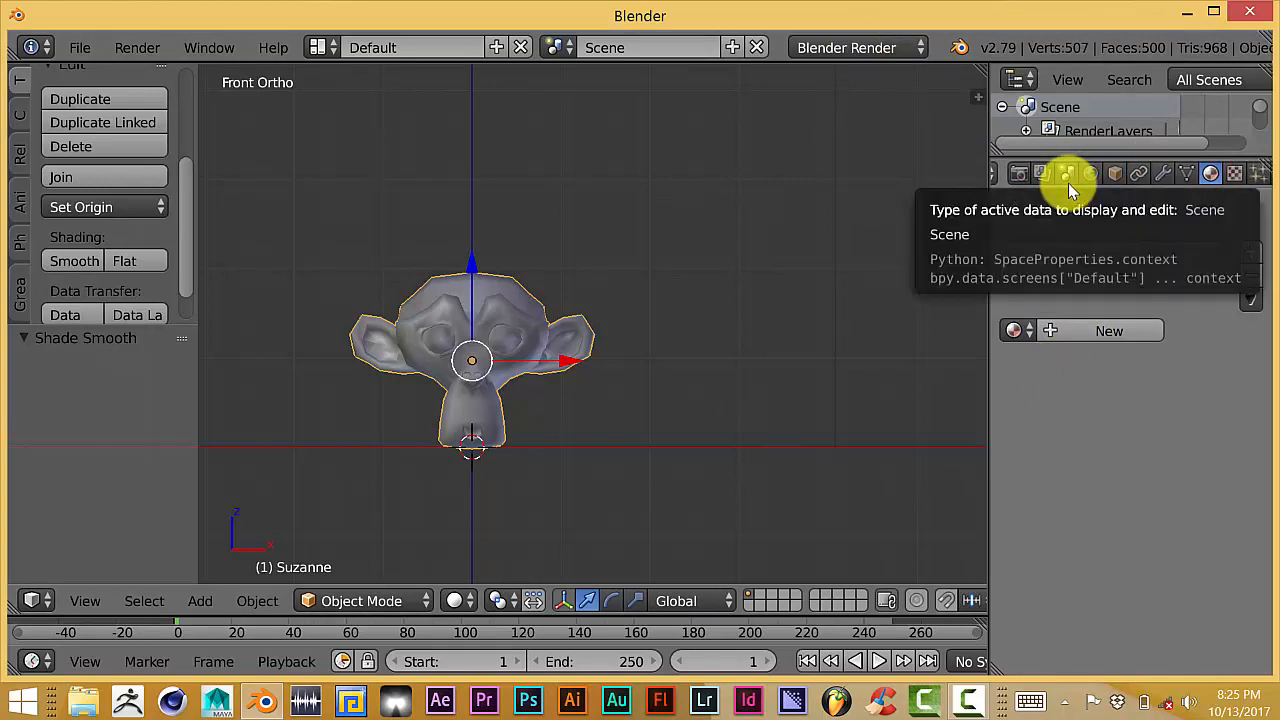
# - Create a new material on the monkey head and set its Diffuse colour to red
pyautogui.click(1210, 173)
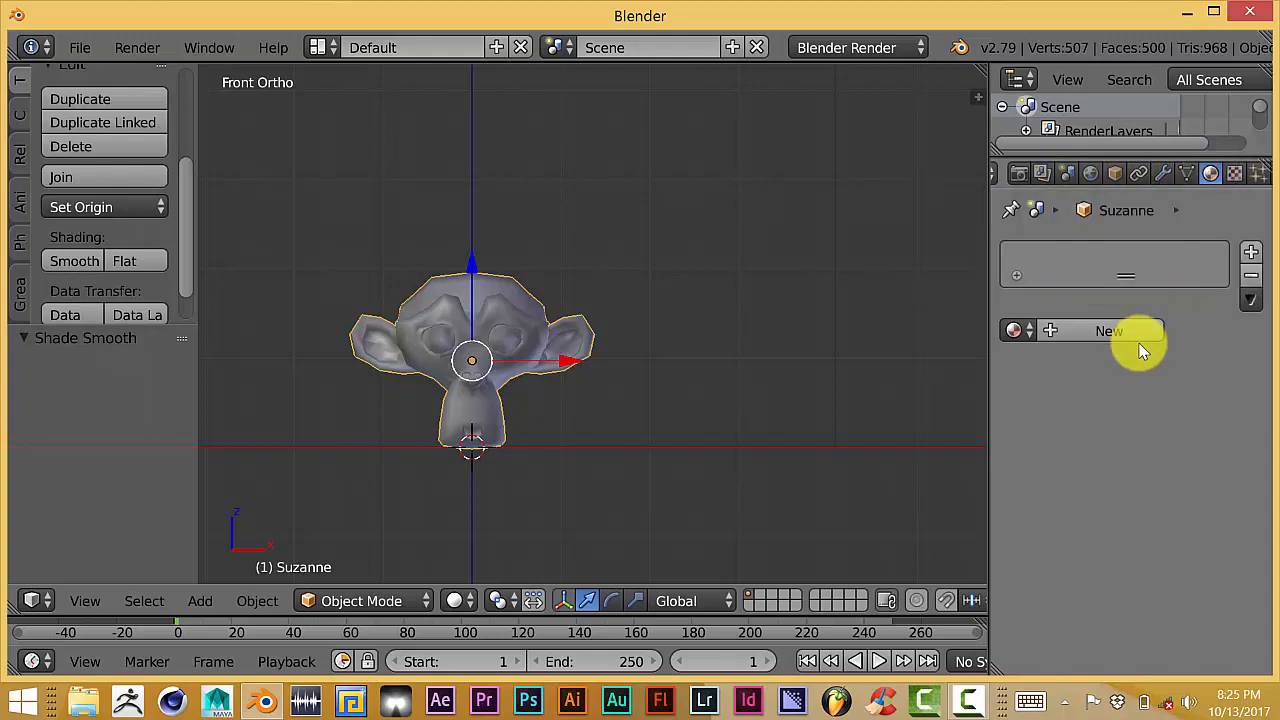
pyautogui.click(1109, 331)
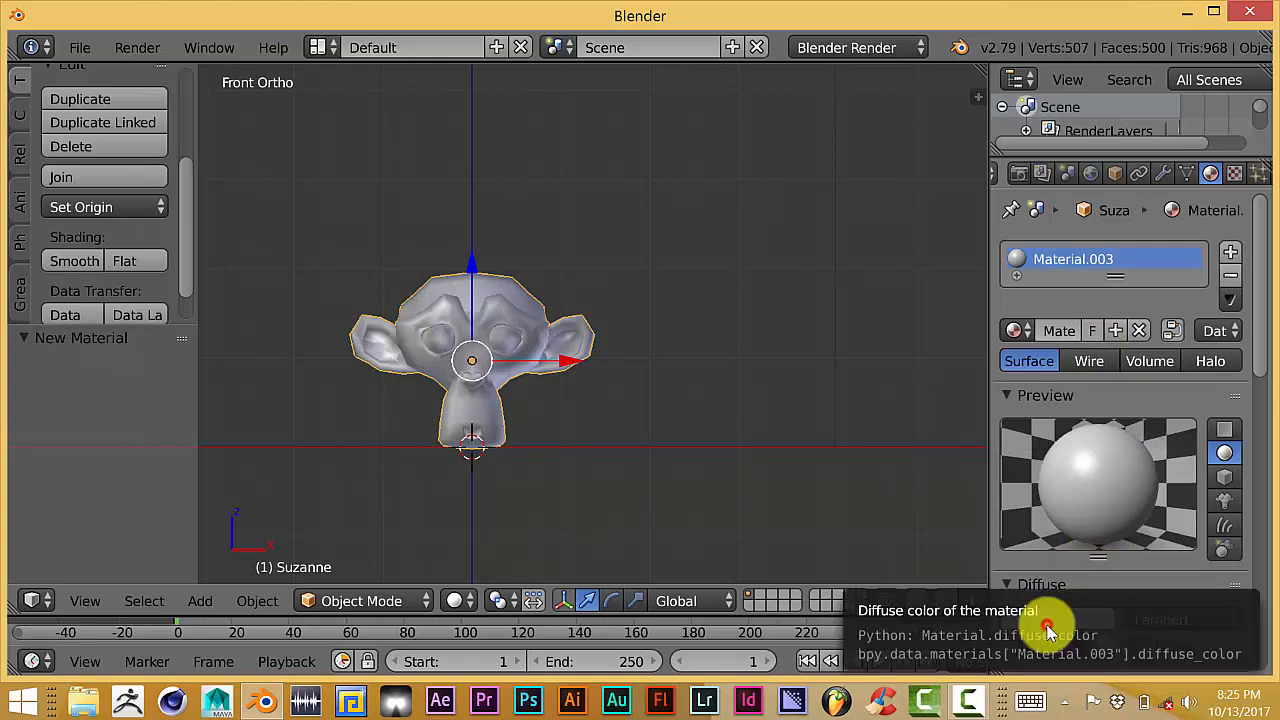
pyautogui.click(1045, 620)
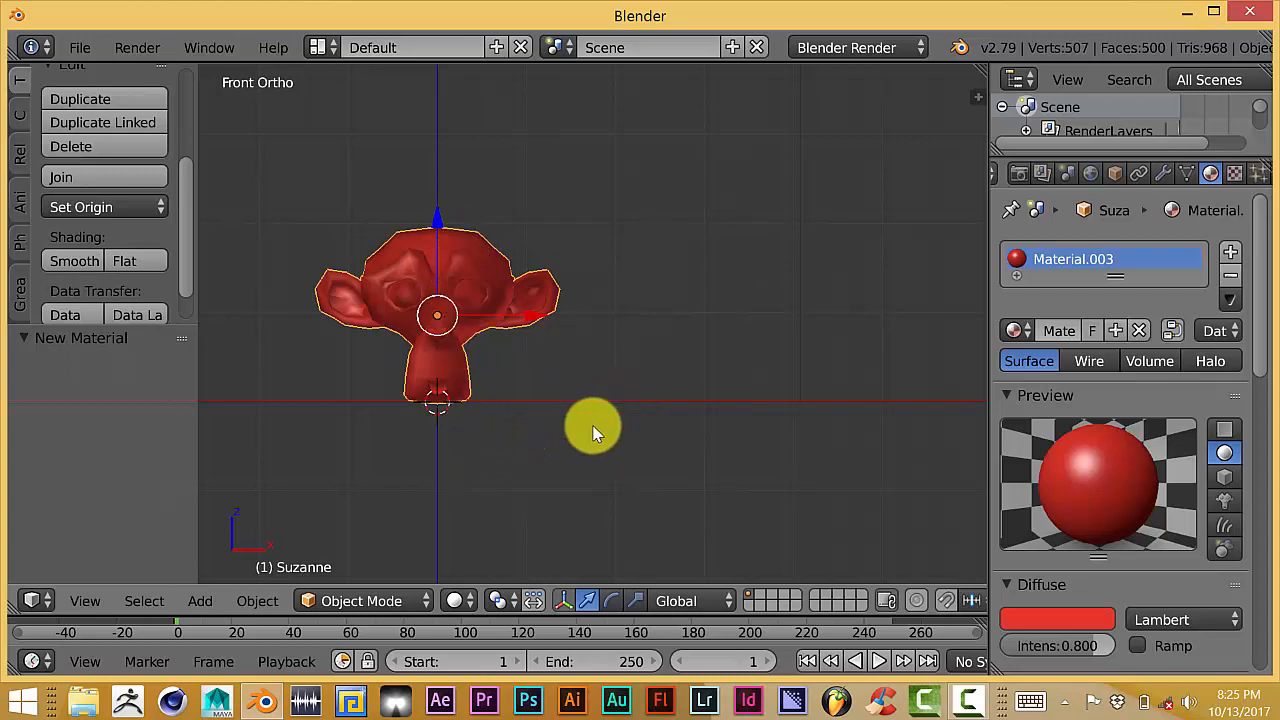
pyautogui.moveTo(445, 410)
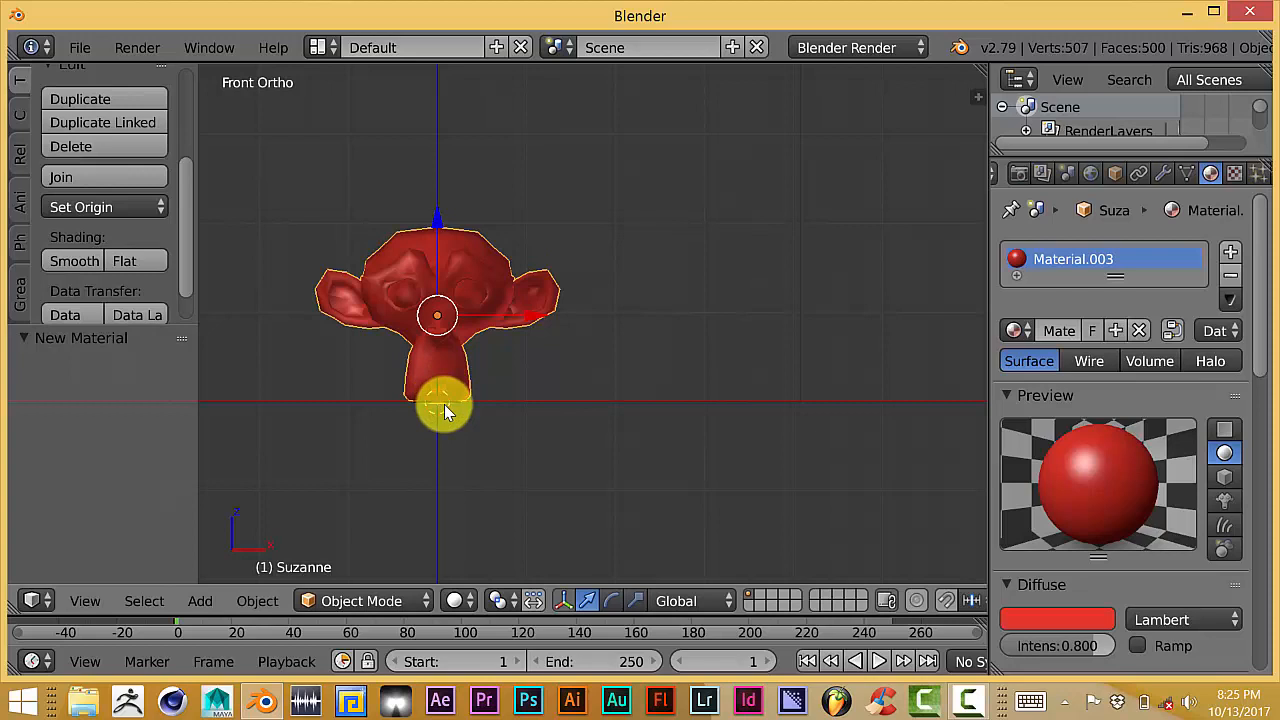
pyautogui.moveTo(745, 372)
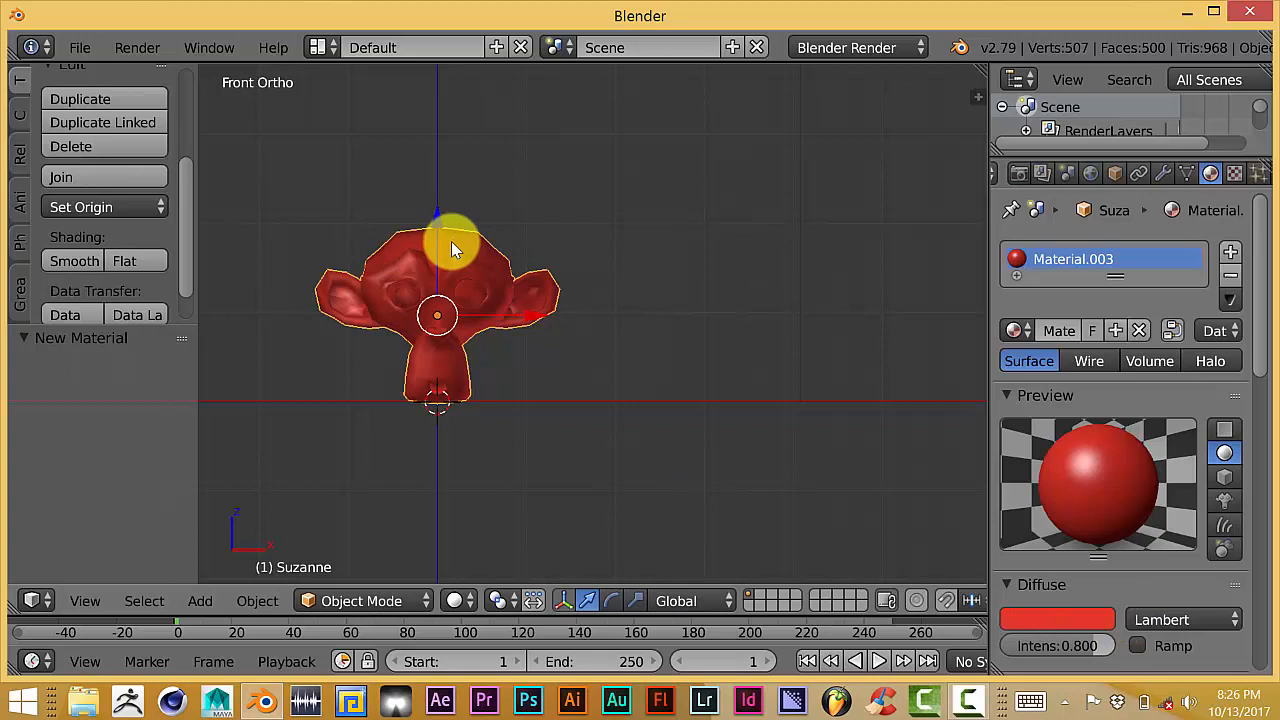
pyautogui.moveTo(487, 352)
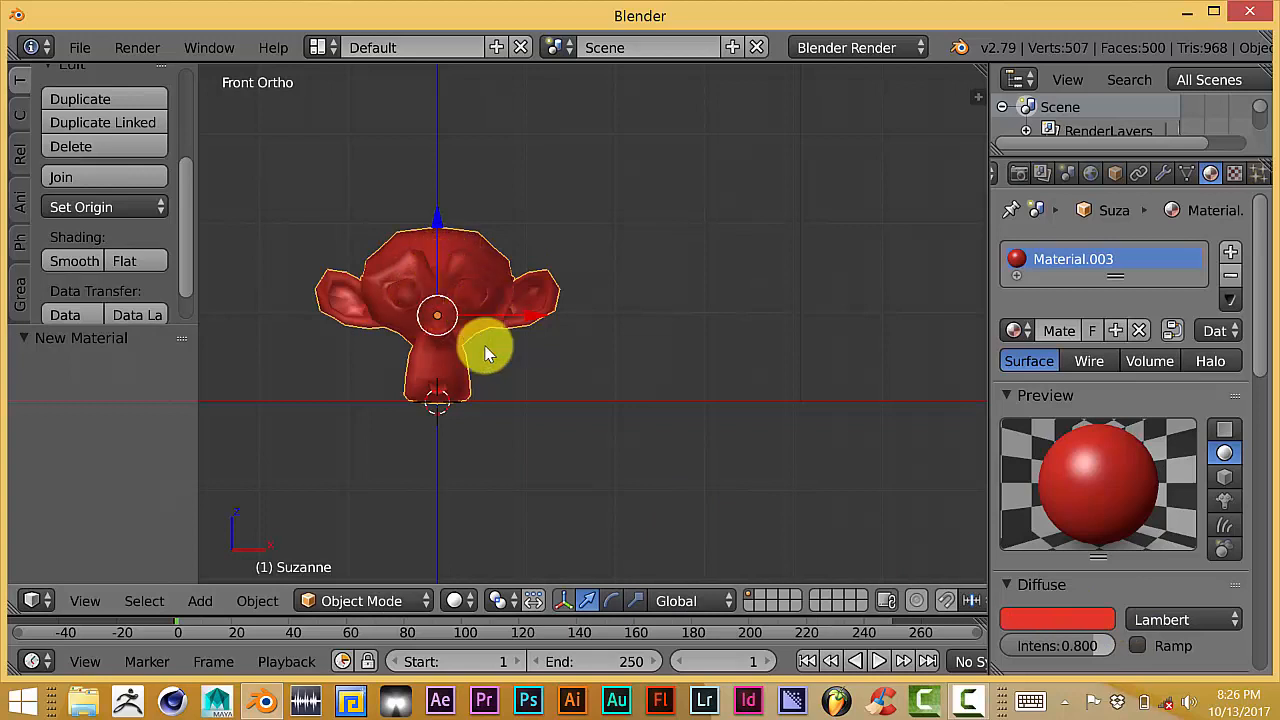
# - Add a second monkey head beside the red one, smoothly shaded with its own new white material
pyautogui.click(199, 600)
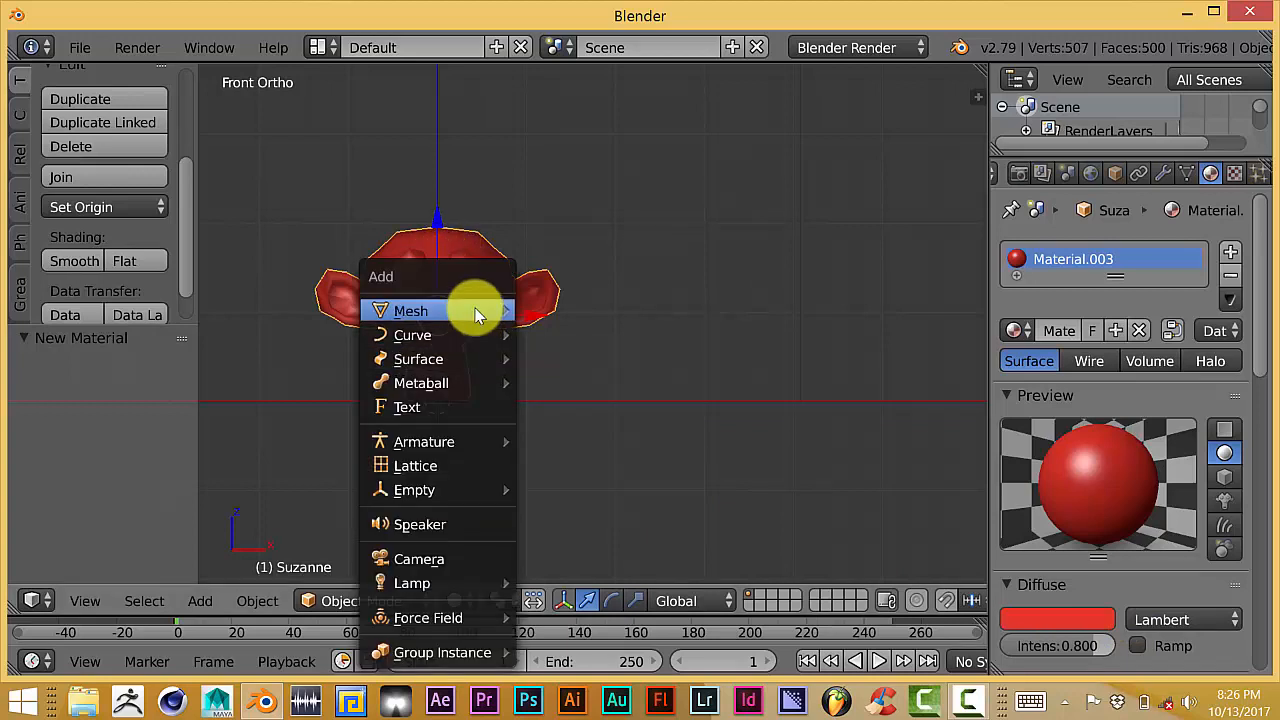
pyautogui.click(410, 310)
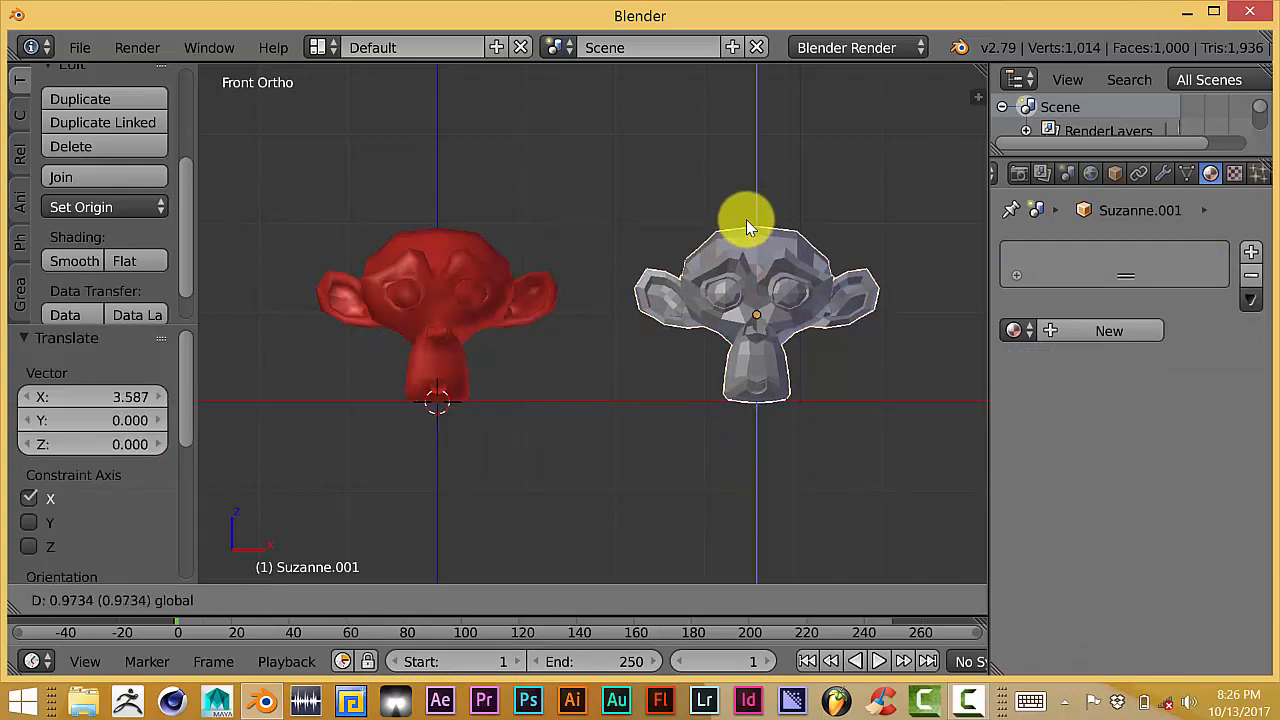
pyautogui.click(73, 260)
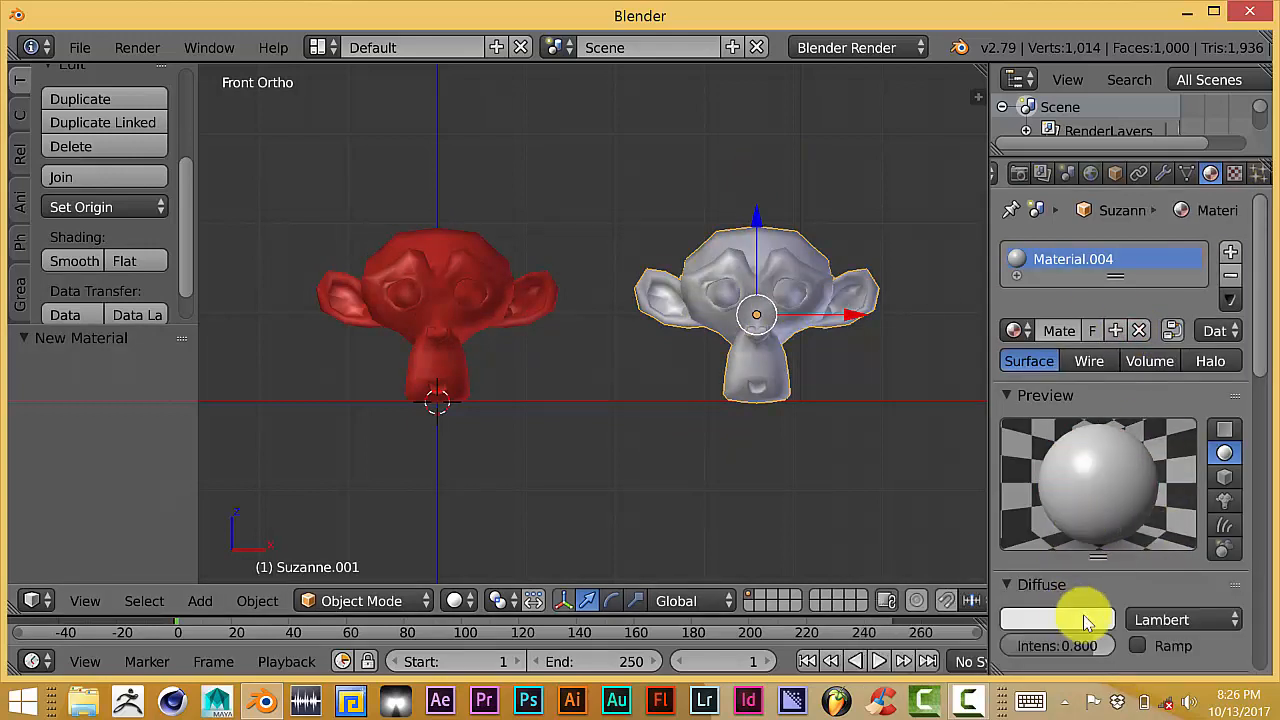
pyautogui.moveTo(1057, 619)
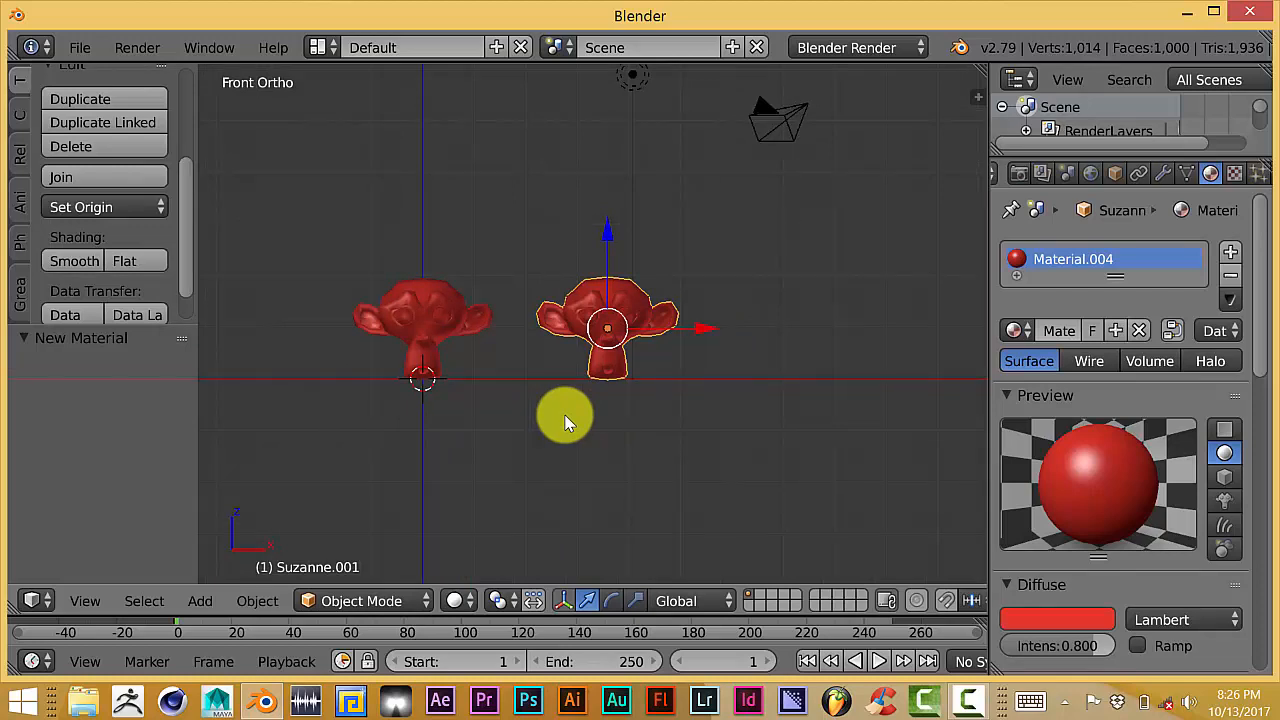
pyautogui.moveTo(583, 437)
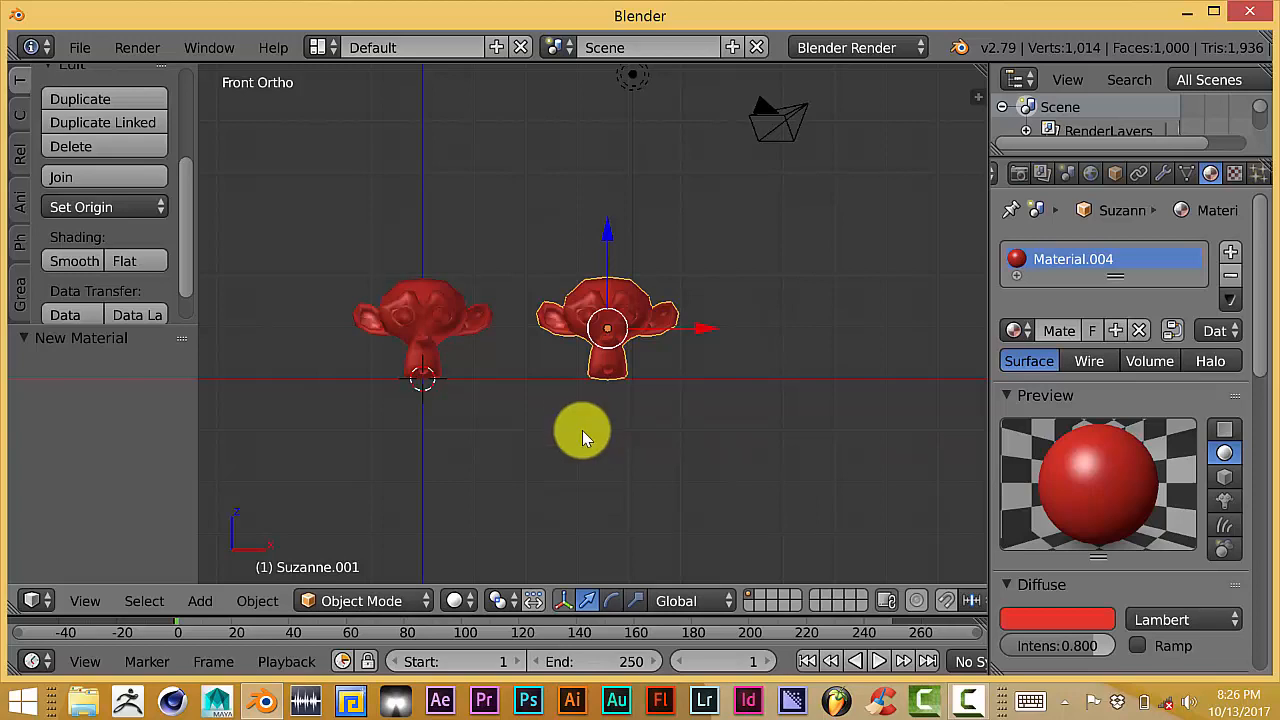
pyautogui.moveTo(713, 395)
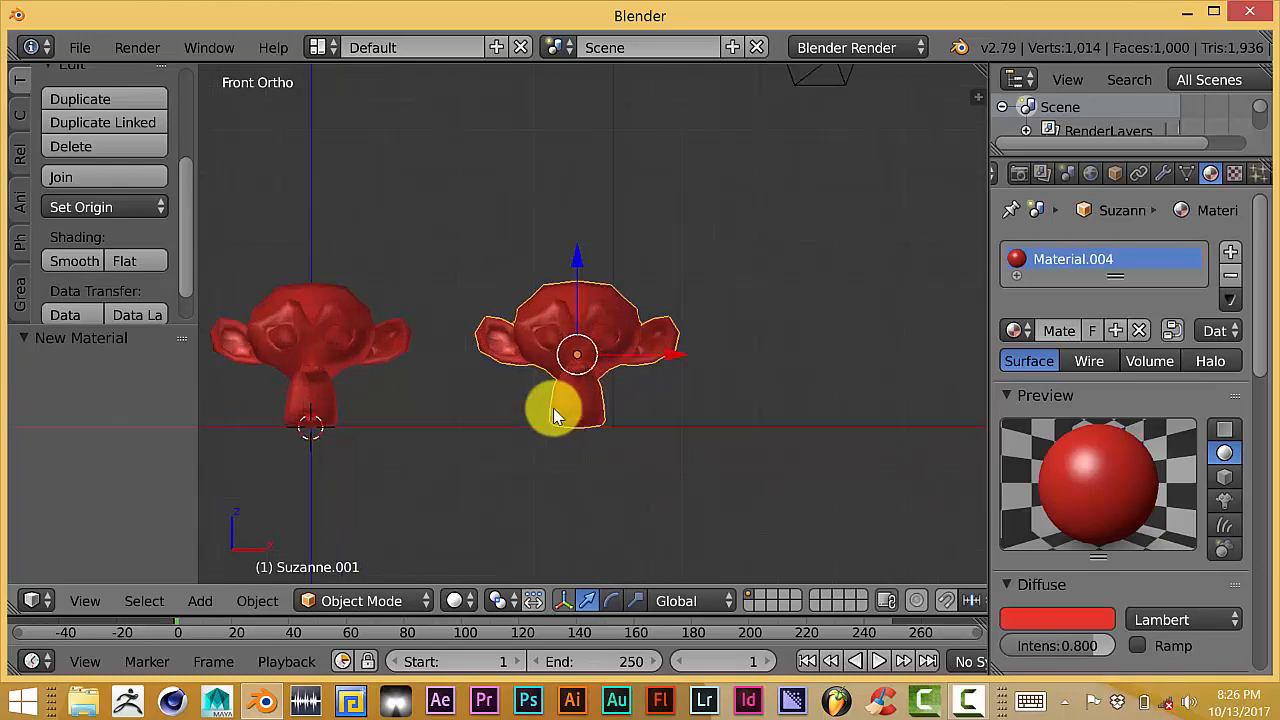
# - Copy the second red Suzanne, place the copy further right, then select the middle head
pyautogui.moveTo(555, 410); pyautogui.dragTo(575, 345)
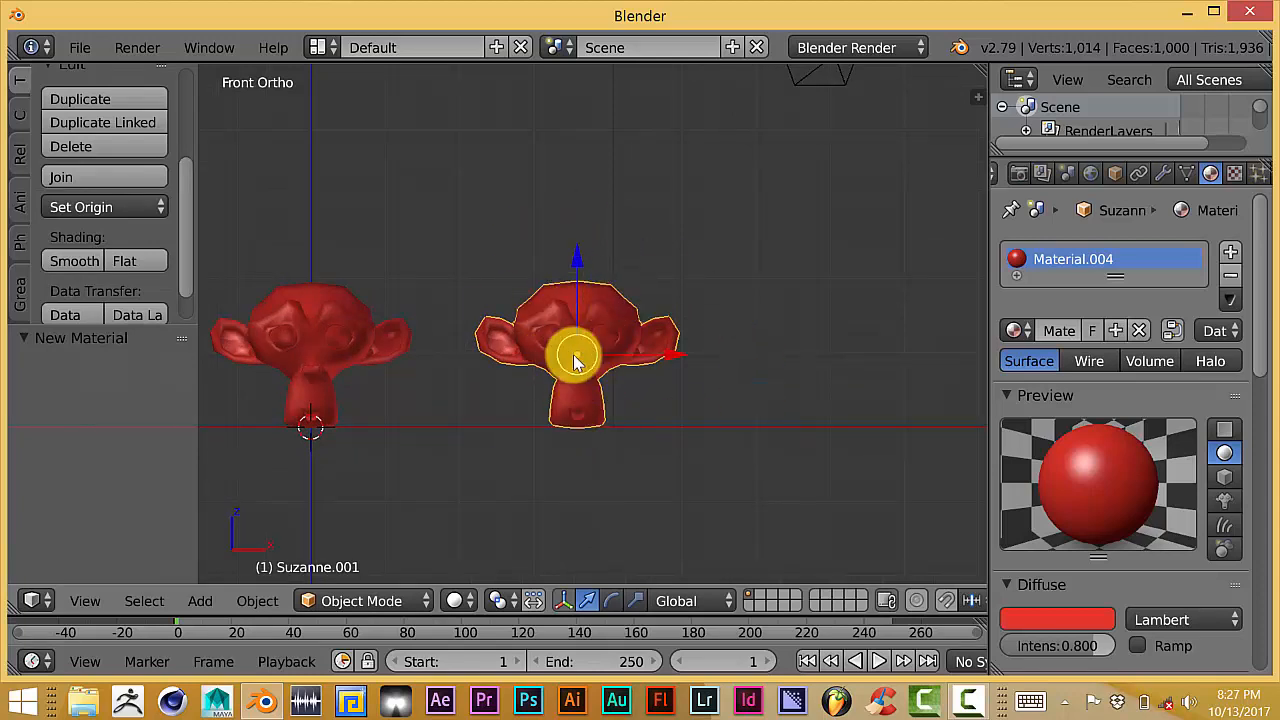
pyautogui.press('ctrl+c')
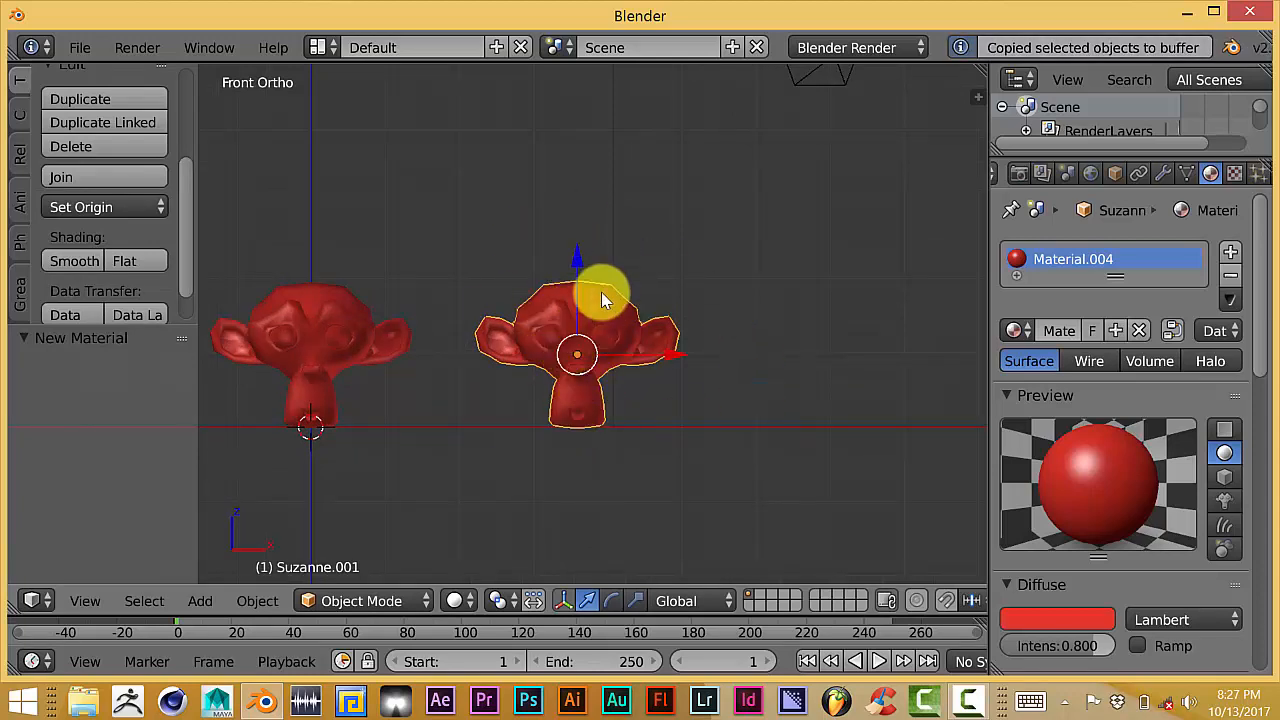
pyautogui.moveTo(615, 365)
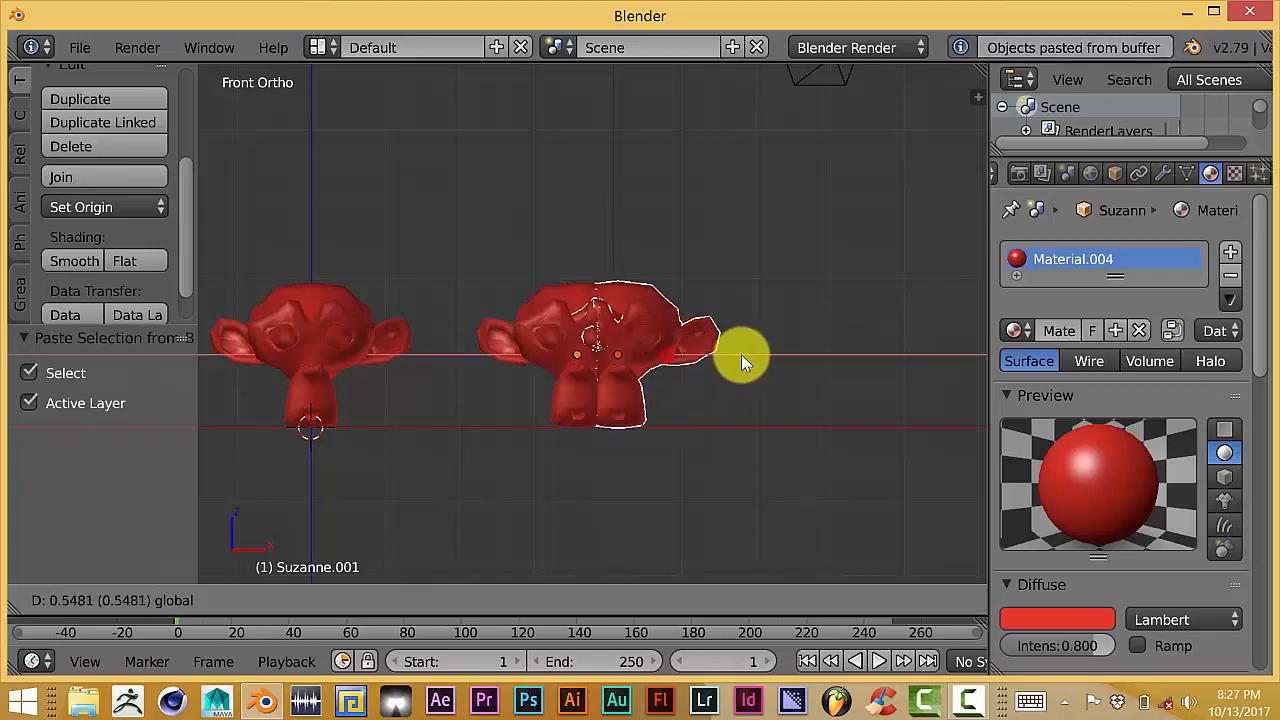
pyautogui.moveTo(740, 360); pyautogui.dragTo(640, 540)
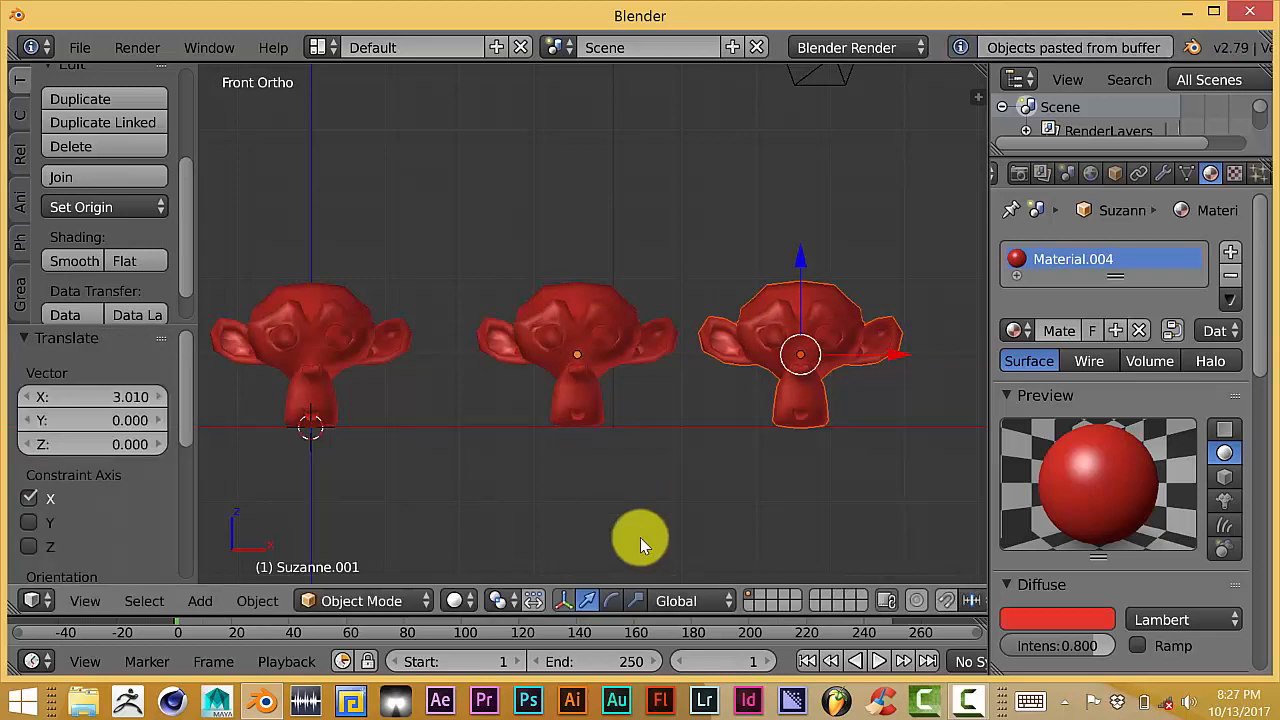
pyautogui.click(575, 310)
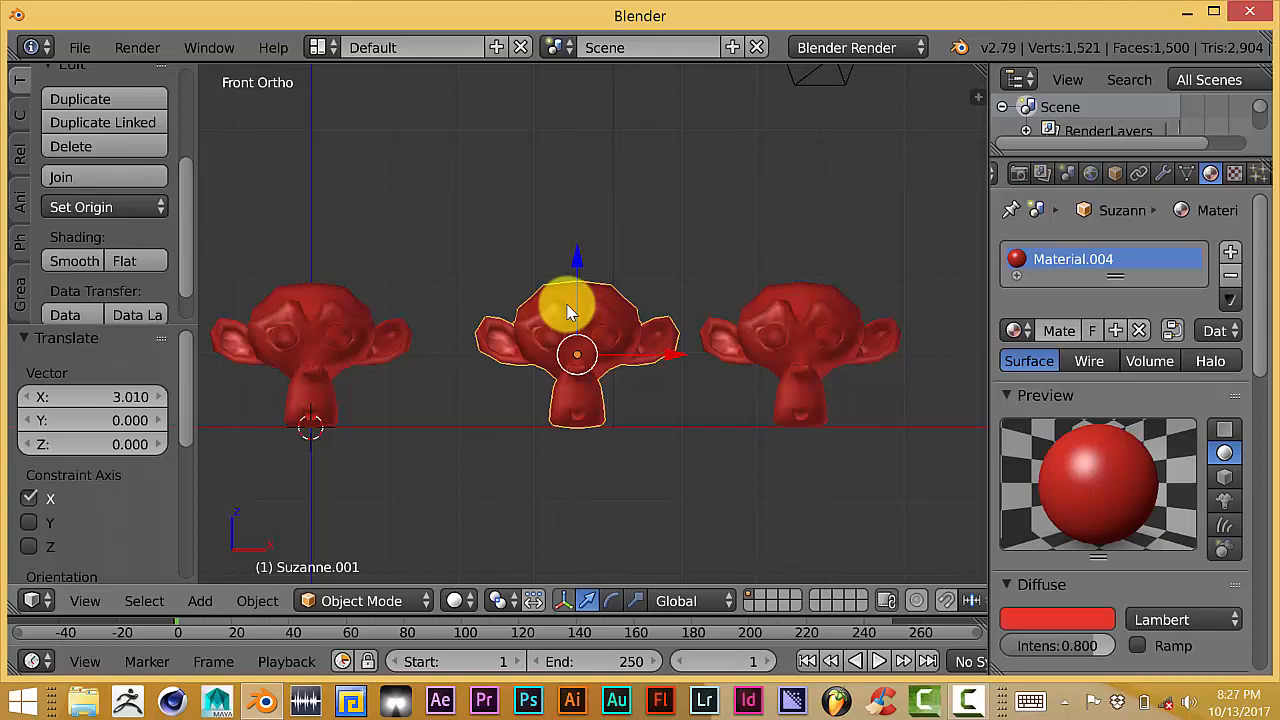
# - Copy the middle Suzanne to the buffer and reload the start-up file for a fresh scene
pyautogui.press('ctrl+c')
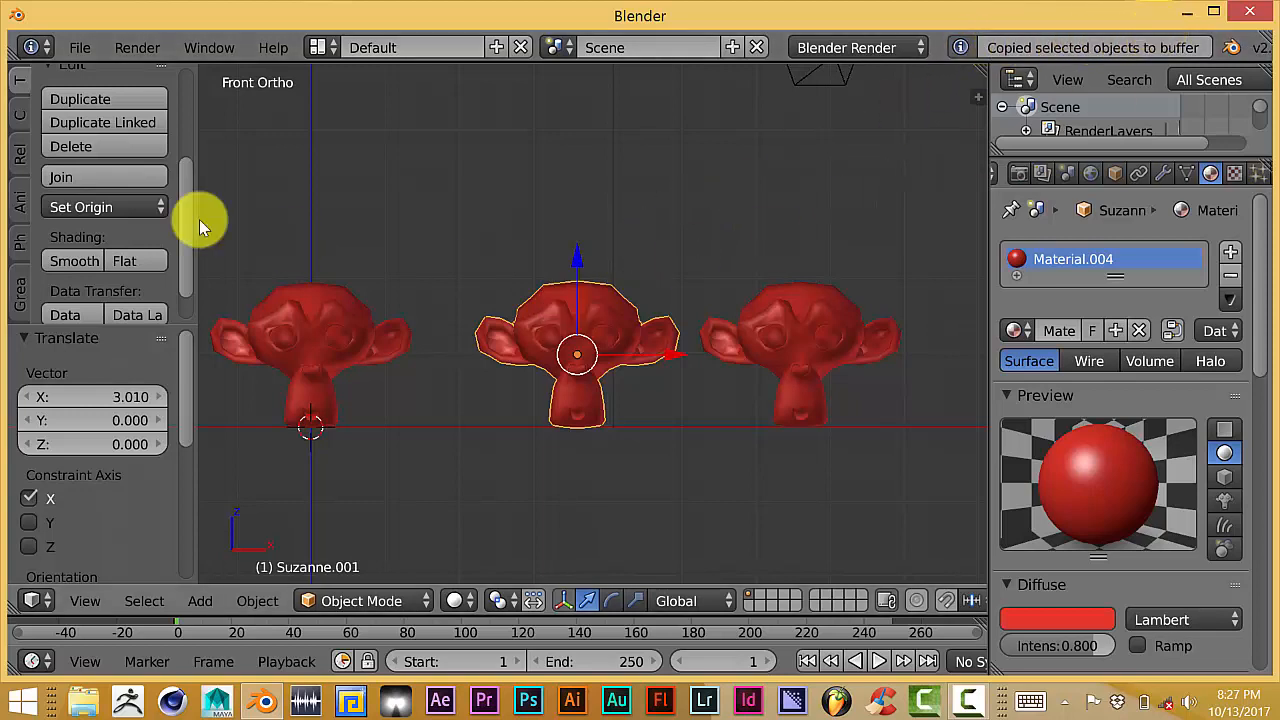
pyautogui.click(79, 47)
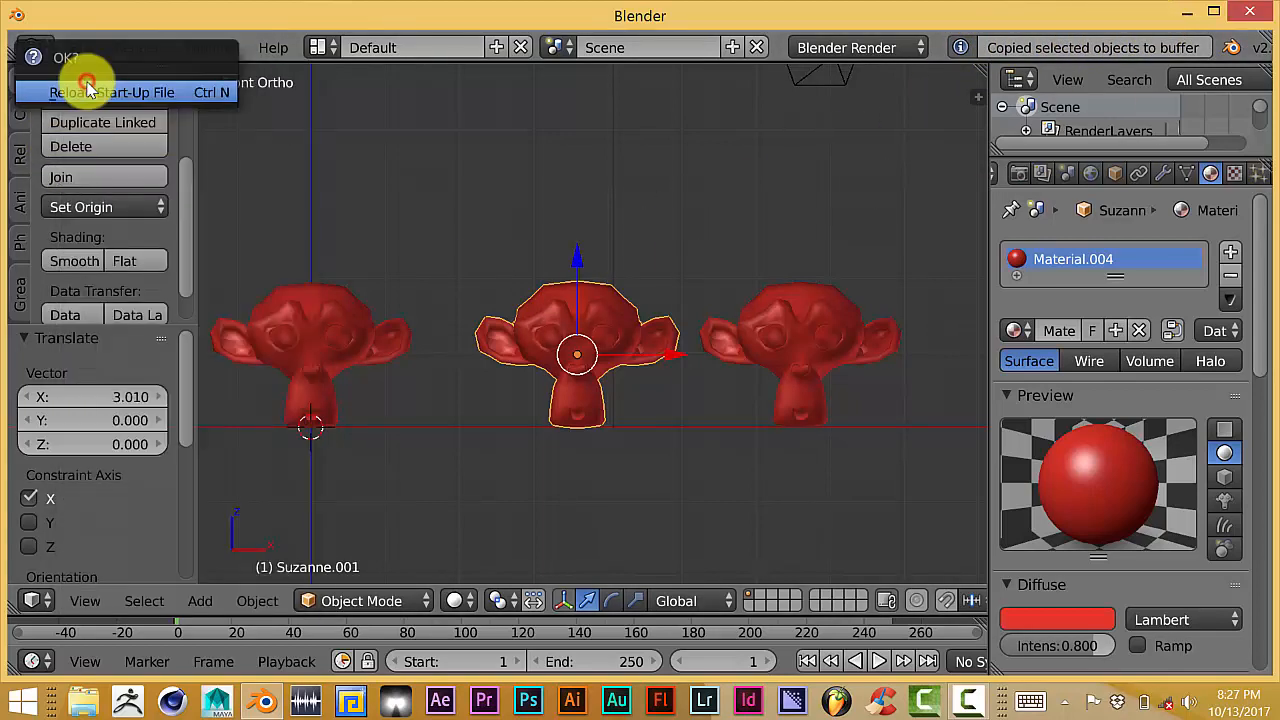
pyautogui.click(112, 92)
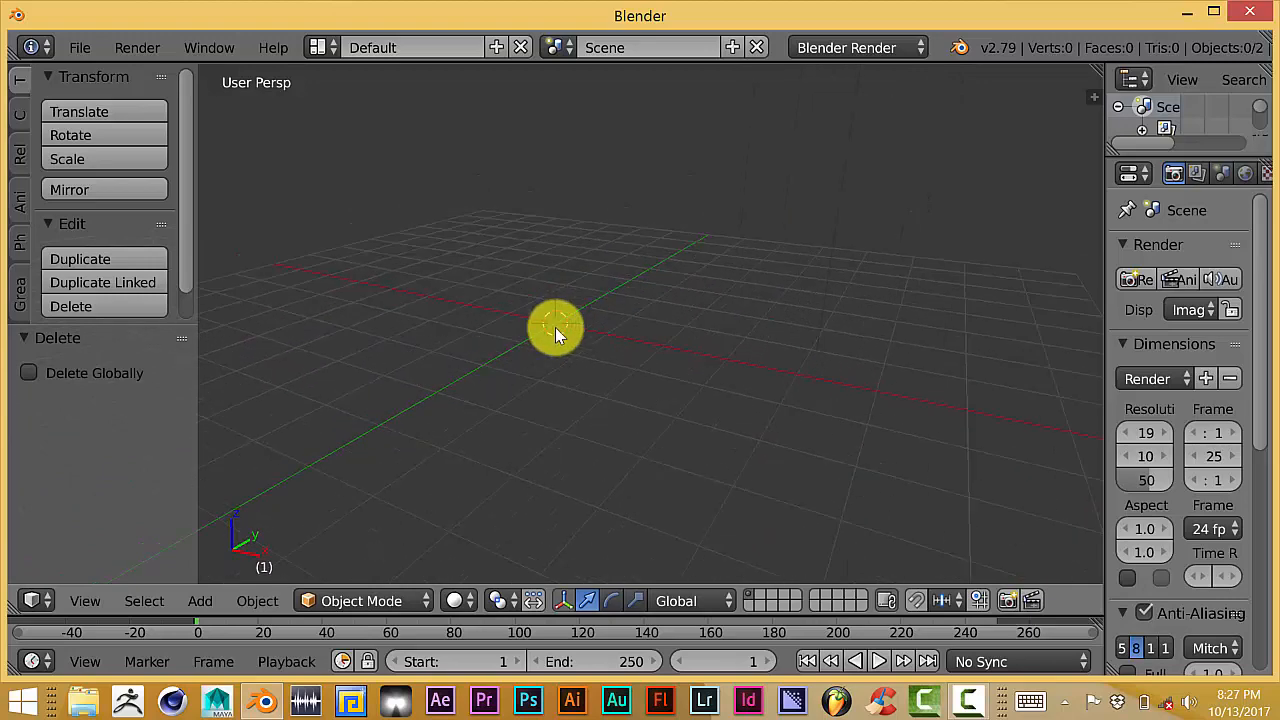
# - Paste the buffered red Suzanne into the new scene and view it in Front Ortho
pyautogui.press('ctrl+v')
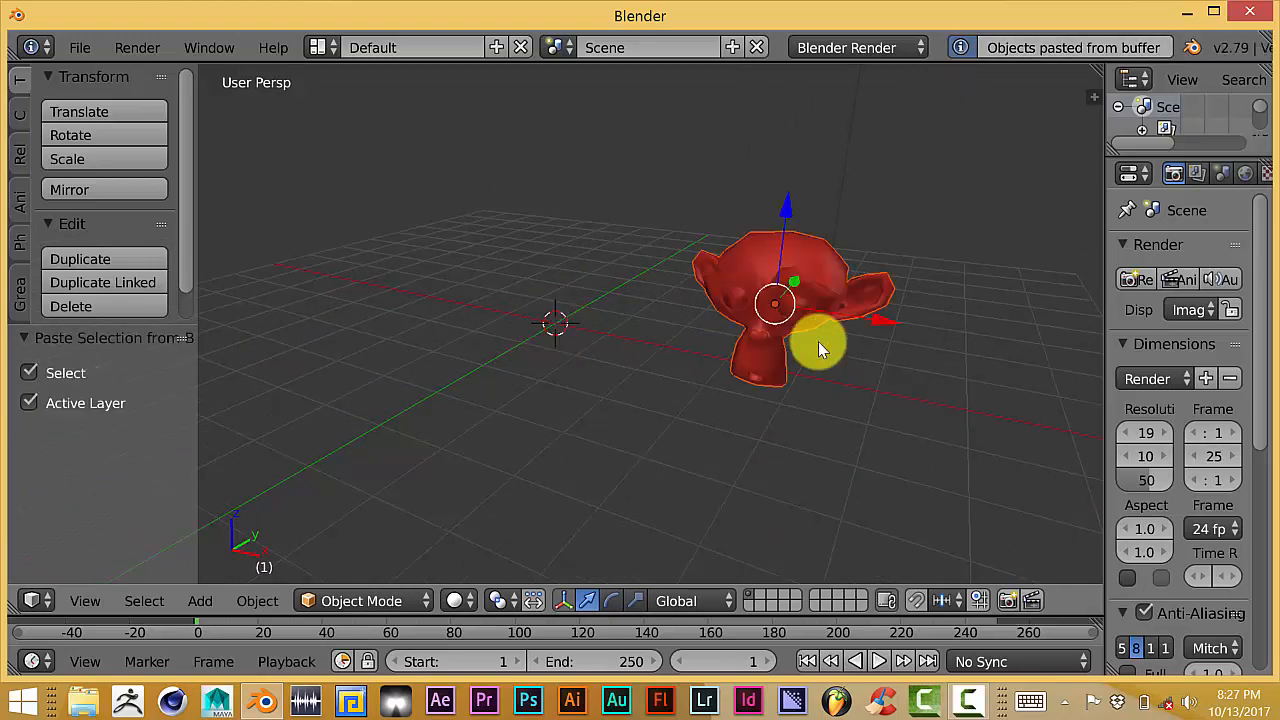
pyautogui.press('KP_1')
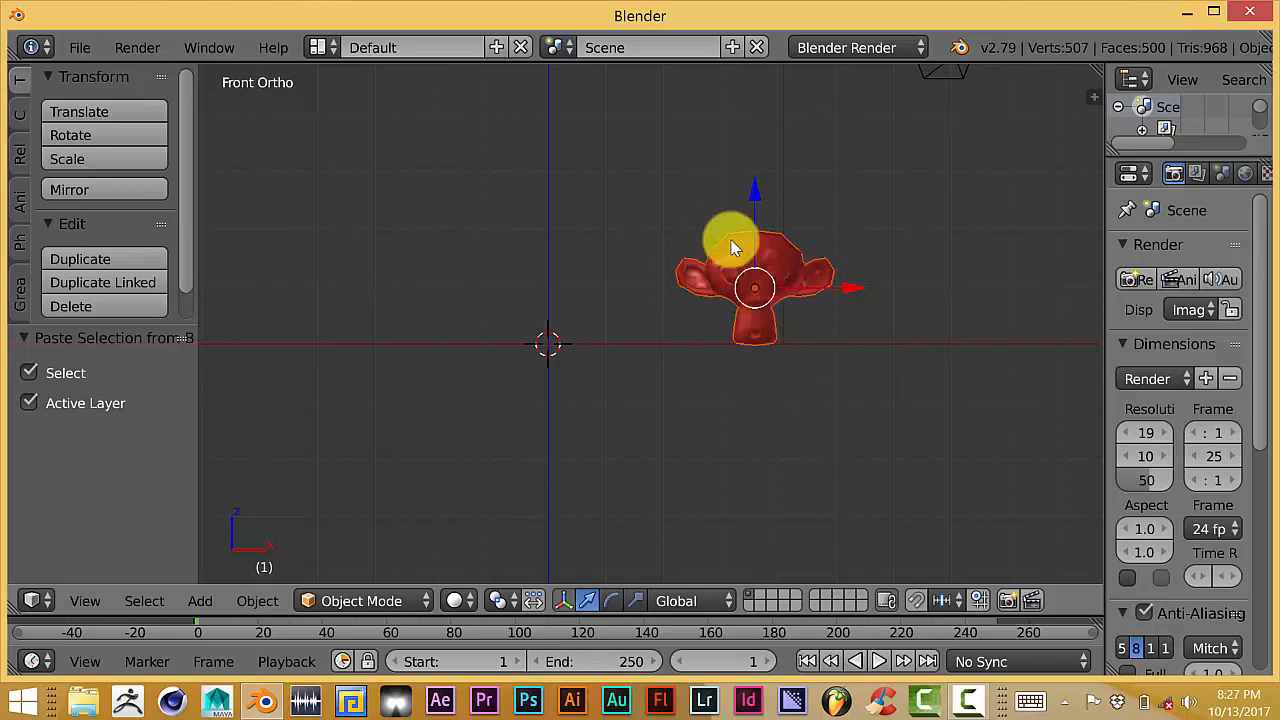
pyautogui.moveTo(638, 408)
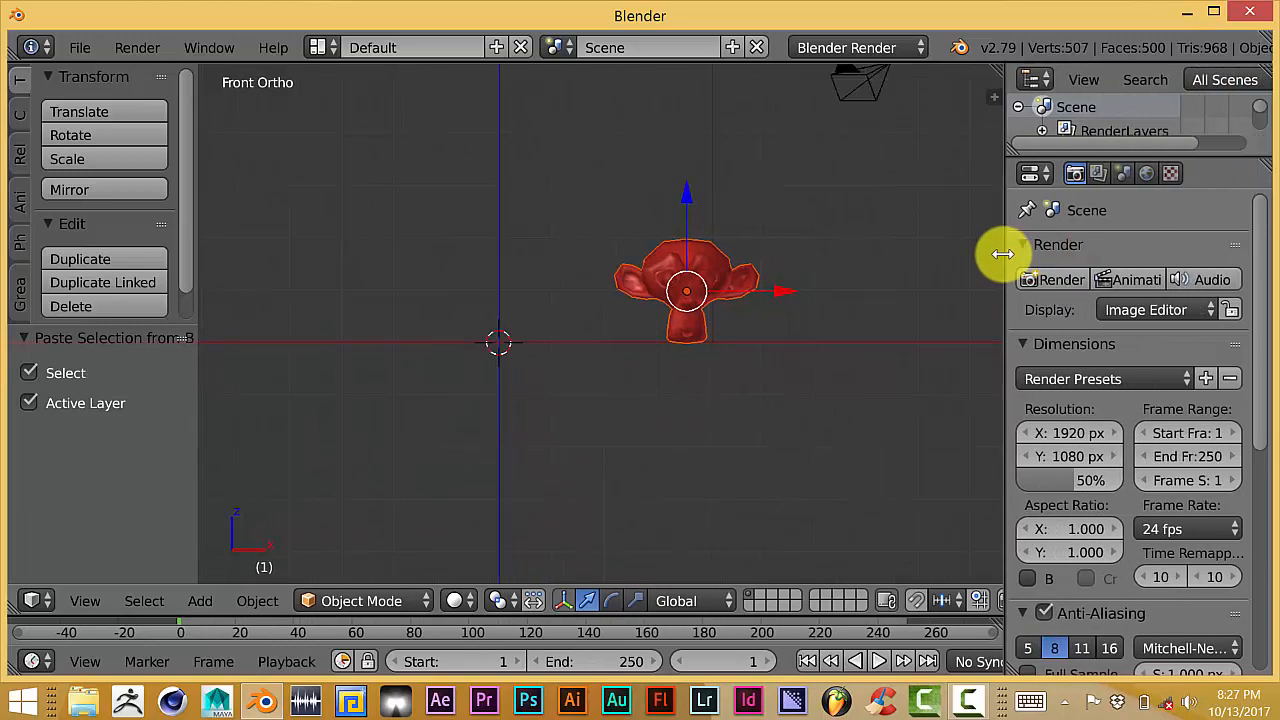
pyautogui.moveTo(625, 485)
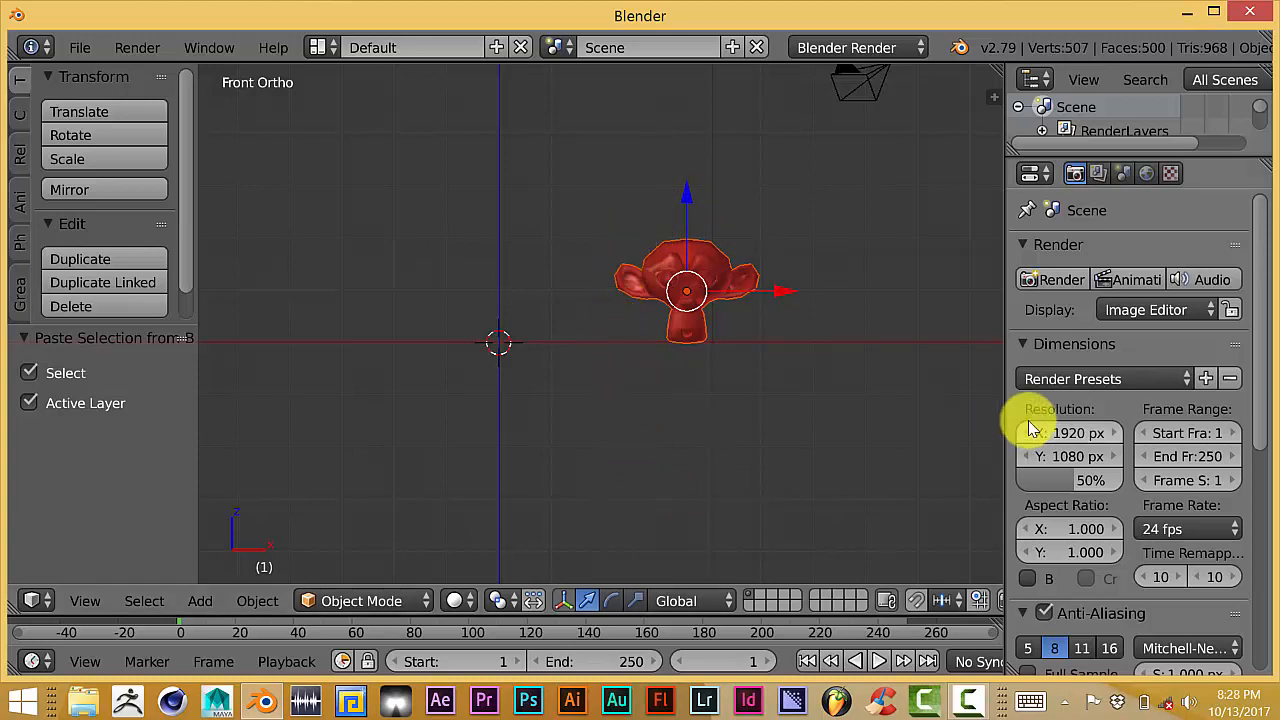
pyautogui.moveTo(1003, 276)
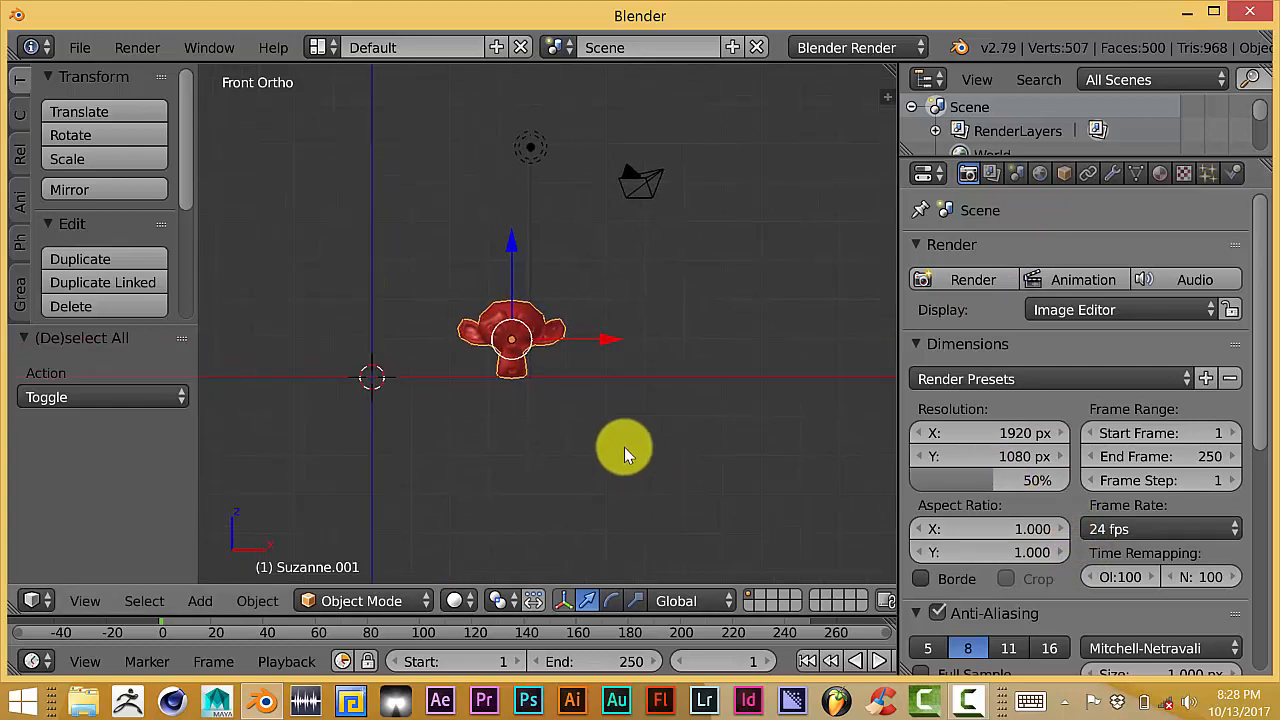
pyautogui.moveTo(620, 450)
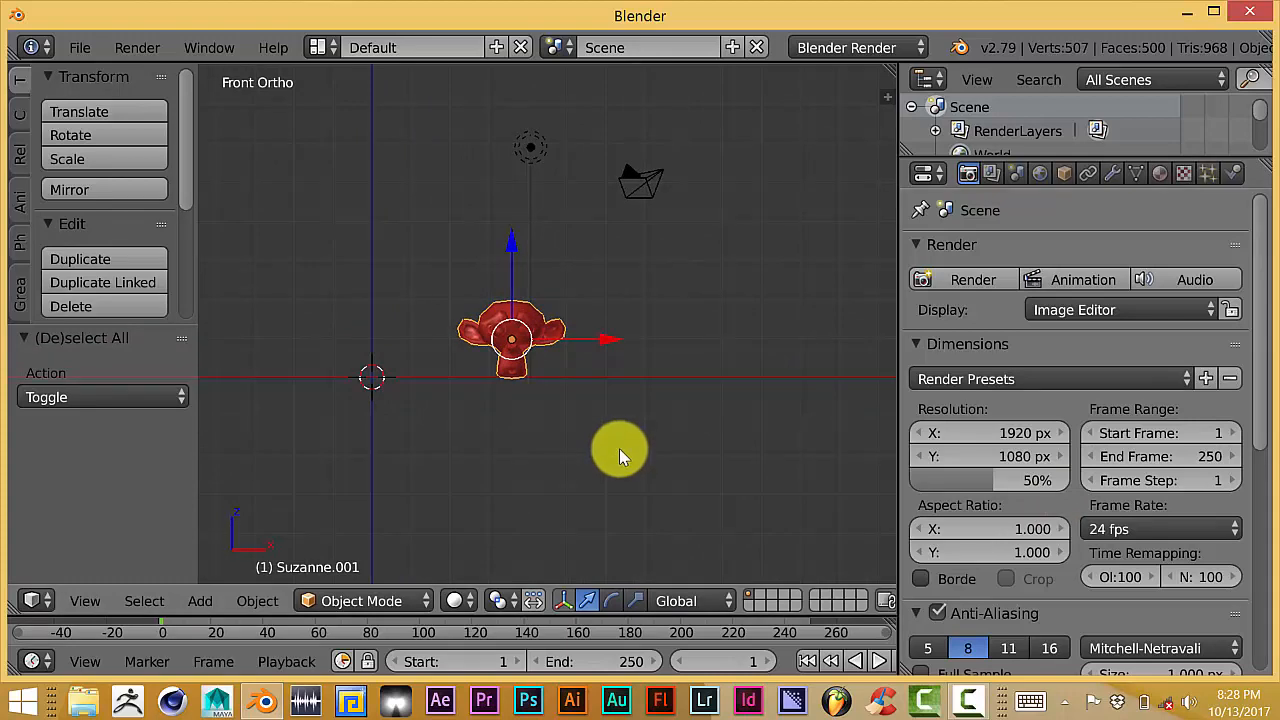
pyautogui.moveTo(618, 452)
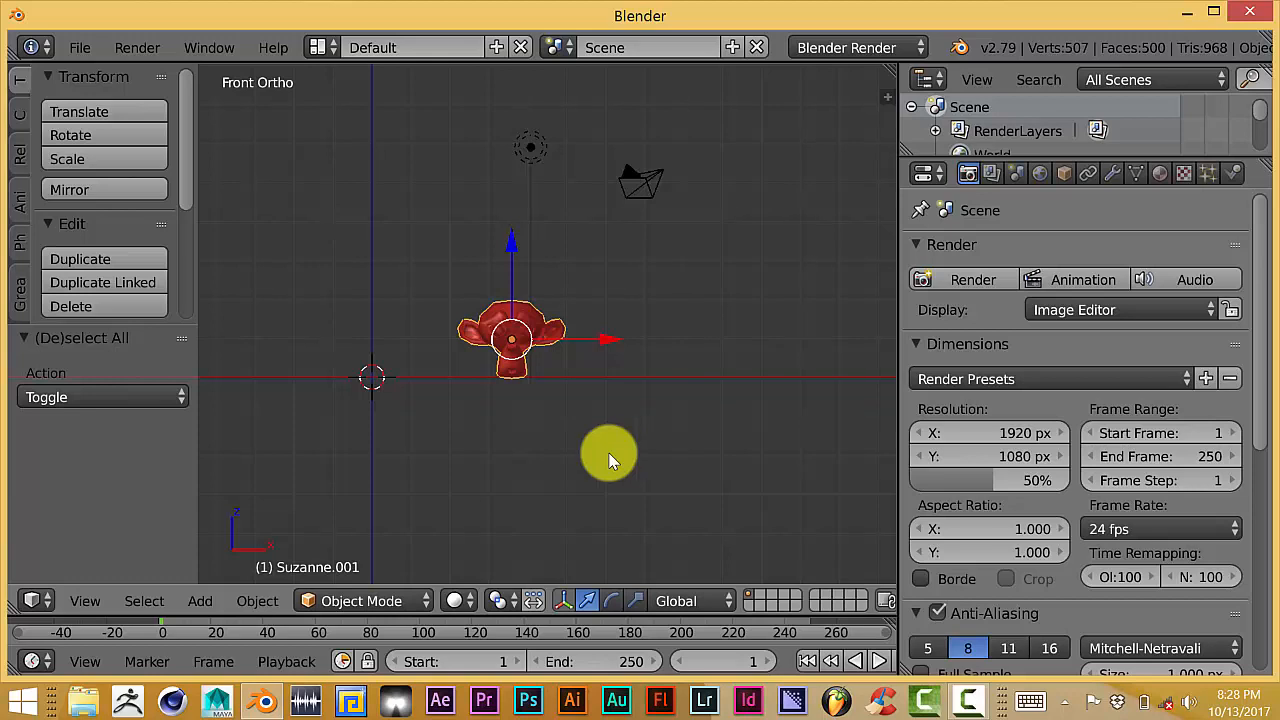
pyautogui.moveTo(522, 475)
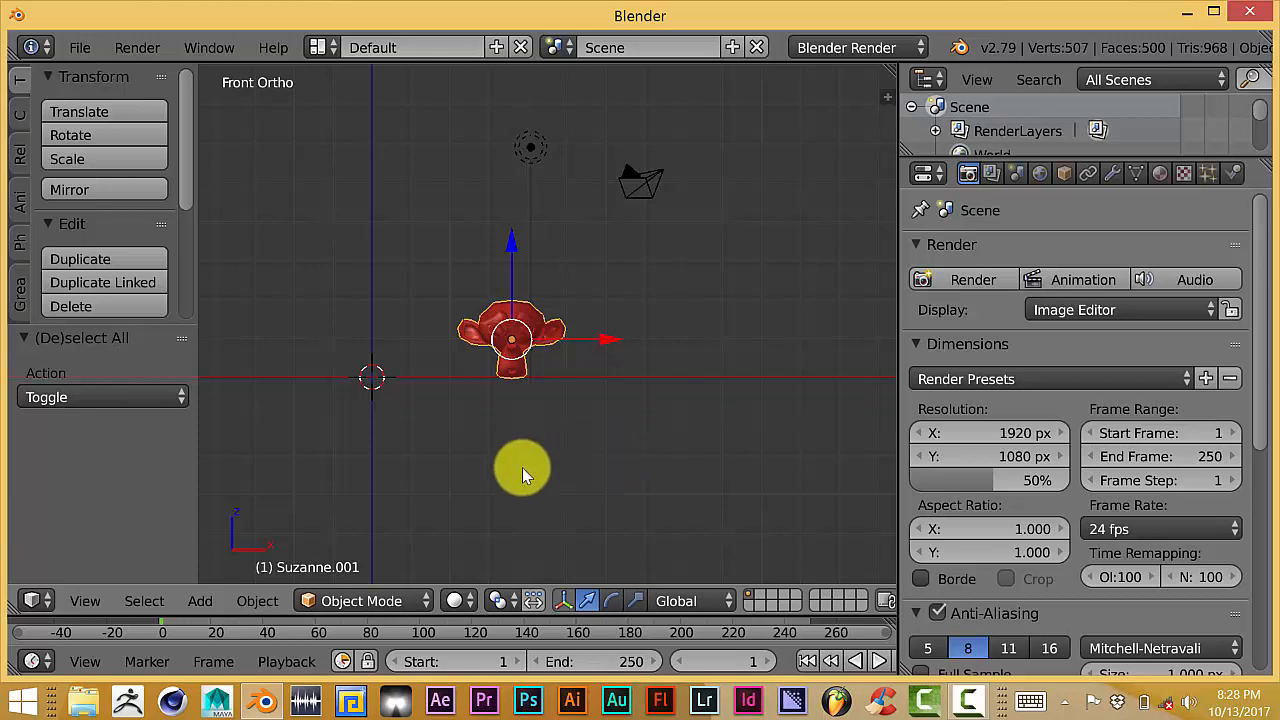